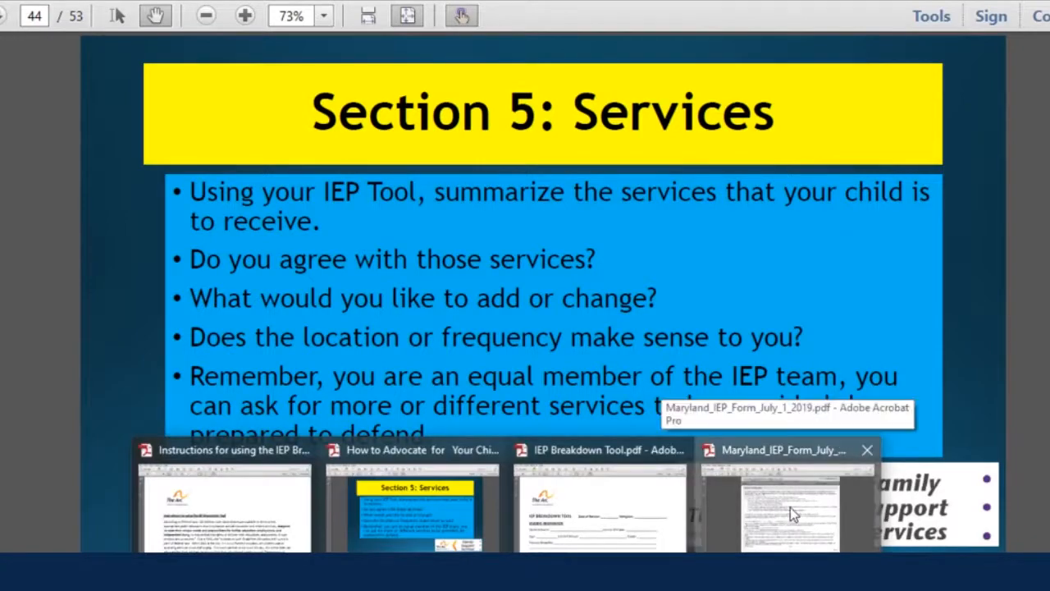
Switch to the Maryland_IEP_Form document and scroll down toward the IV. Goals pages
{"action": "left_click", "coordinate": [788, 505]}
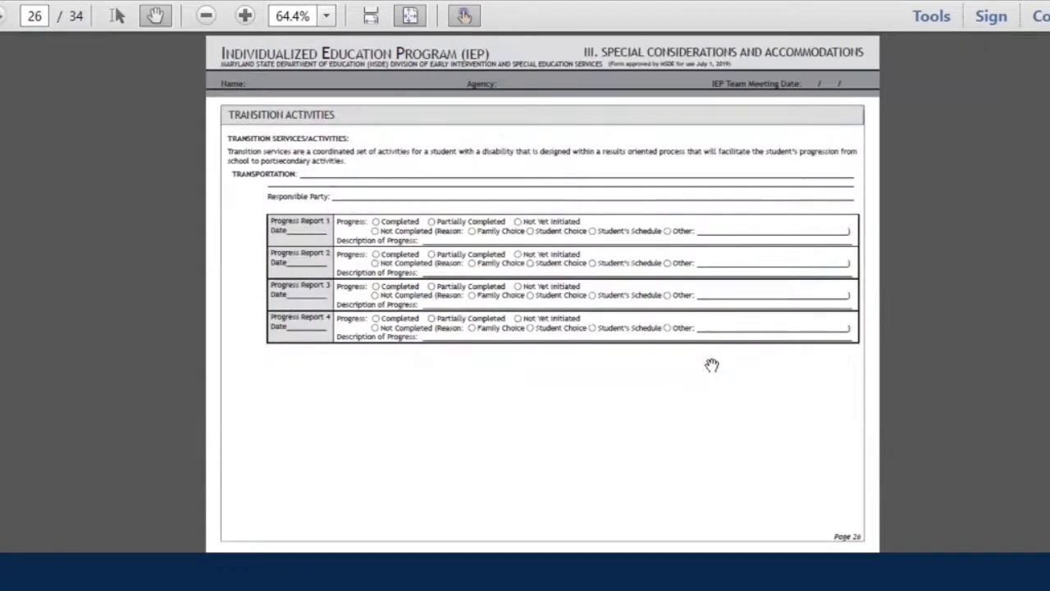
{"action": "scroll", "scroll_direction": "down", "scroll_amount": 3}
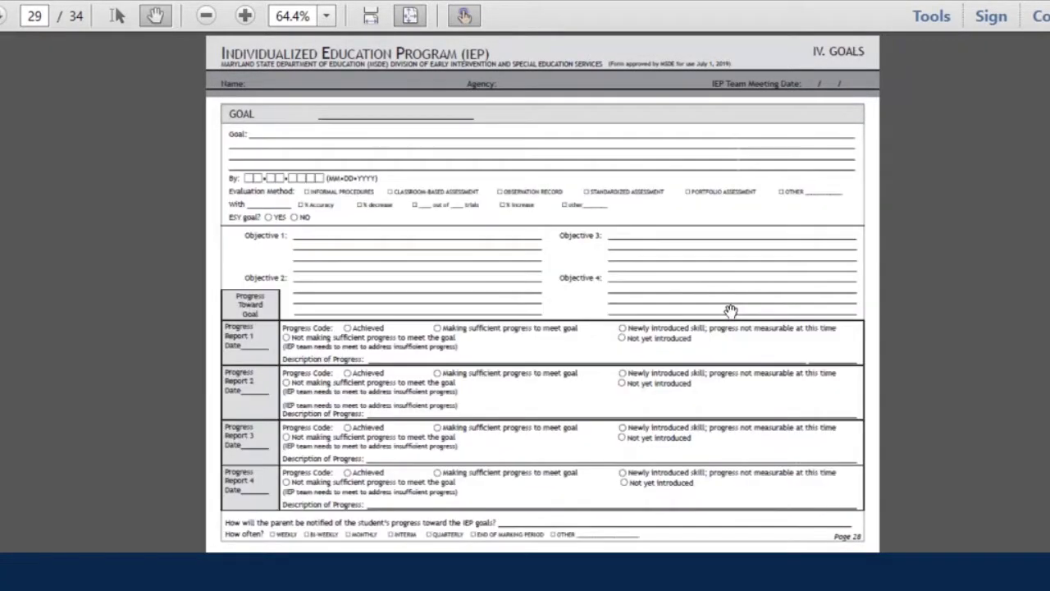
{"action": "scroll", "scroll_direction": "down", "scroll_amount": 3}
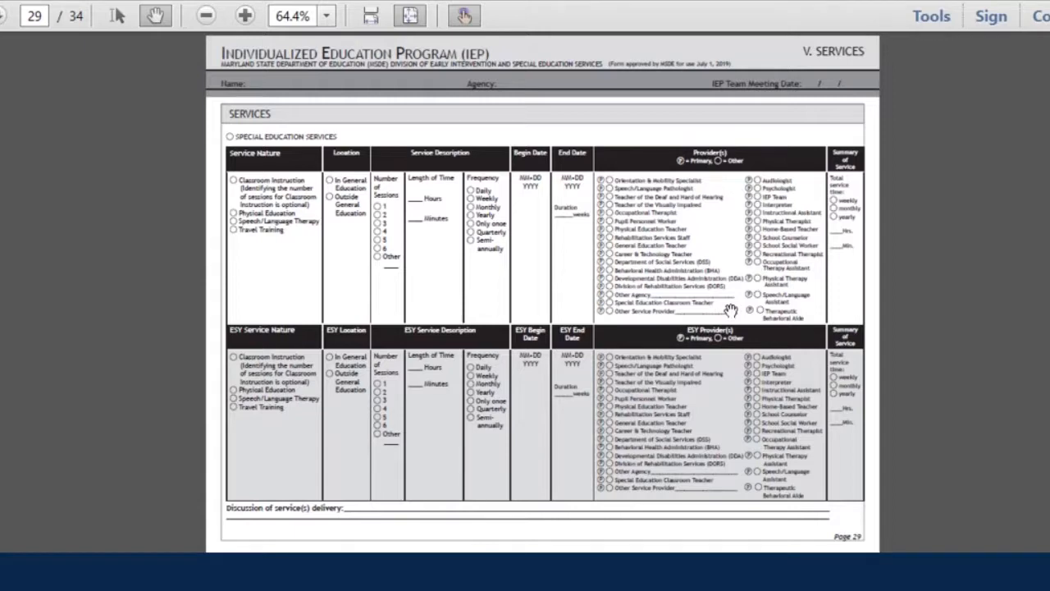
{"action": "scroll", "scroll_direction": "down", "scroll_amount": 3}
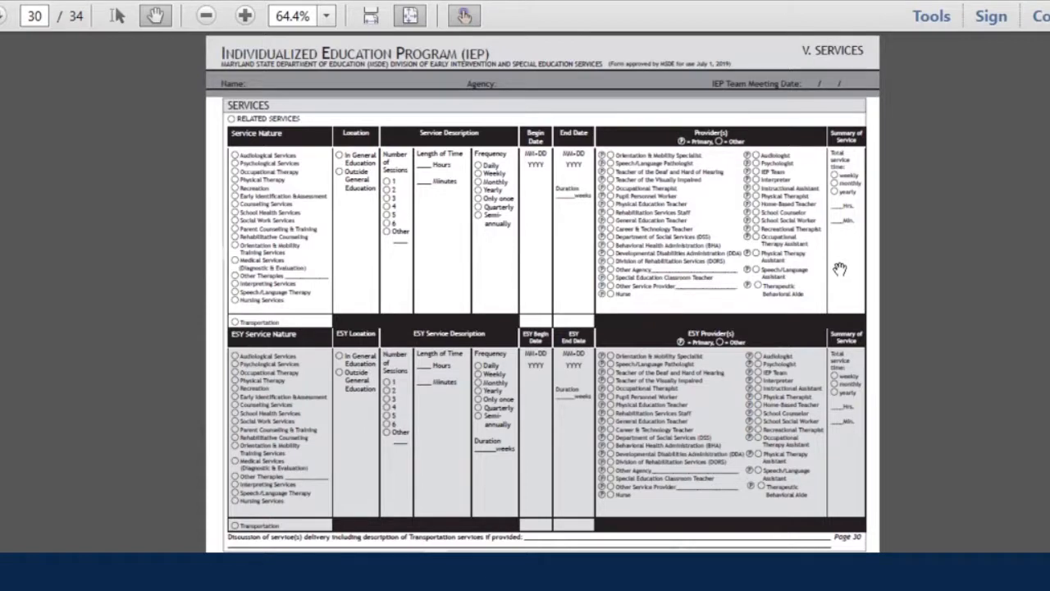
{"action": "mouse_move", "coordinate": [320, 164]}
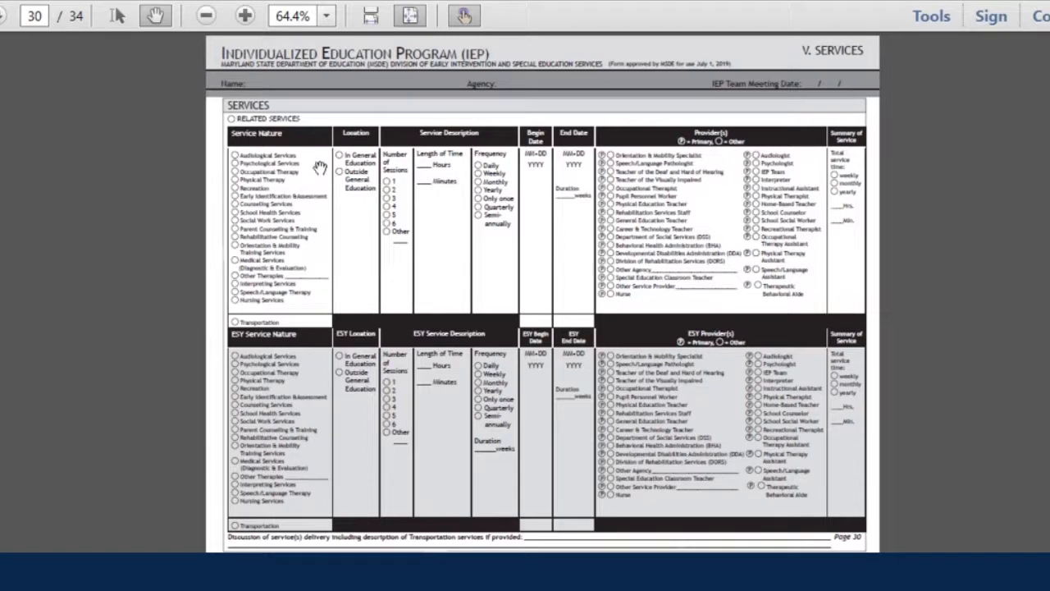
{"action": "mouse_move", "coordinate": [320, 164]}
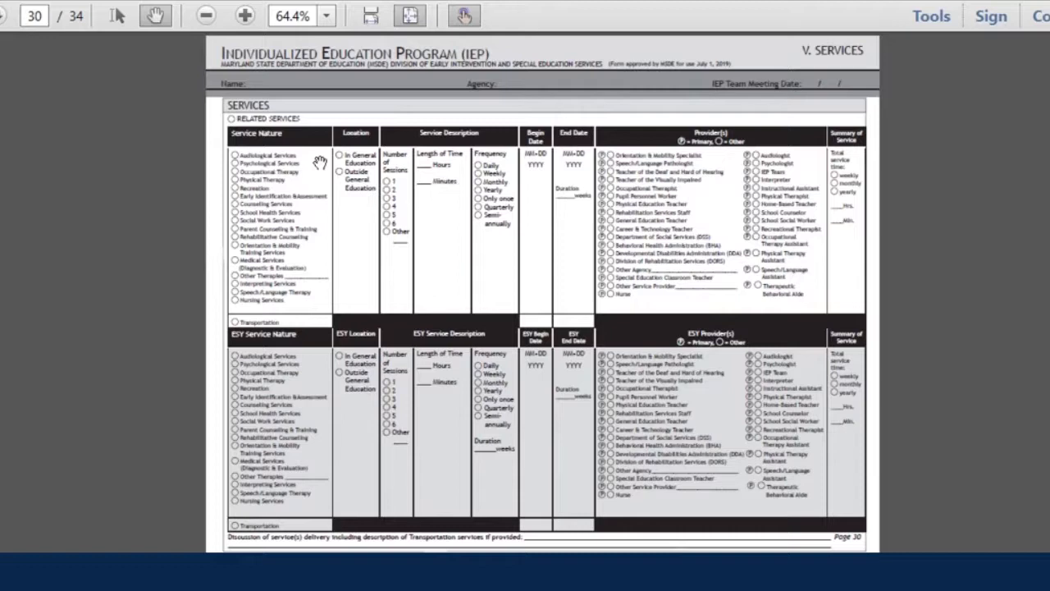
{"action": "mouse_move", "coordinate": [306, 257]}
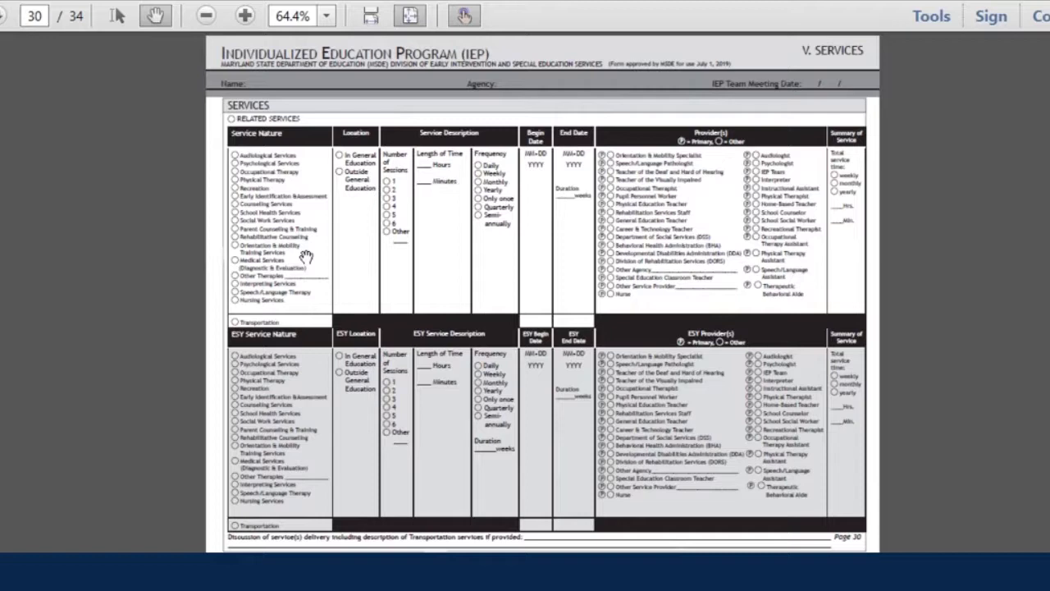
{"action": "mouse_move", "coordinate": [324, 150]}
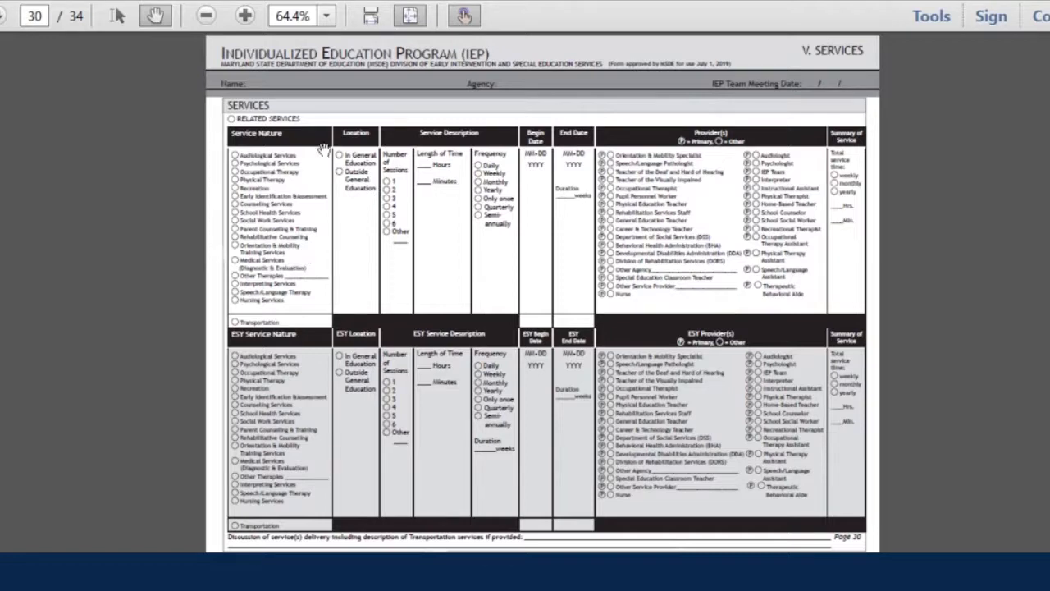
{"action": "mouse_move", "coordinate": [297, 200]}
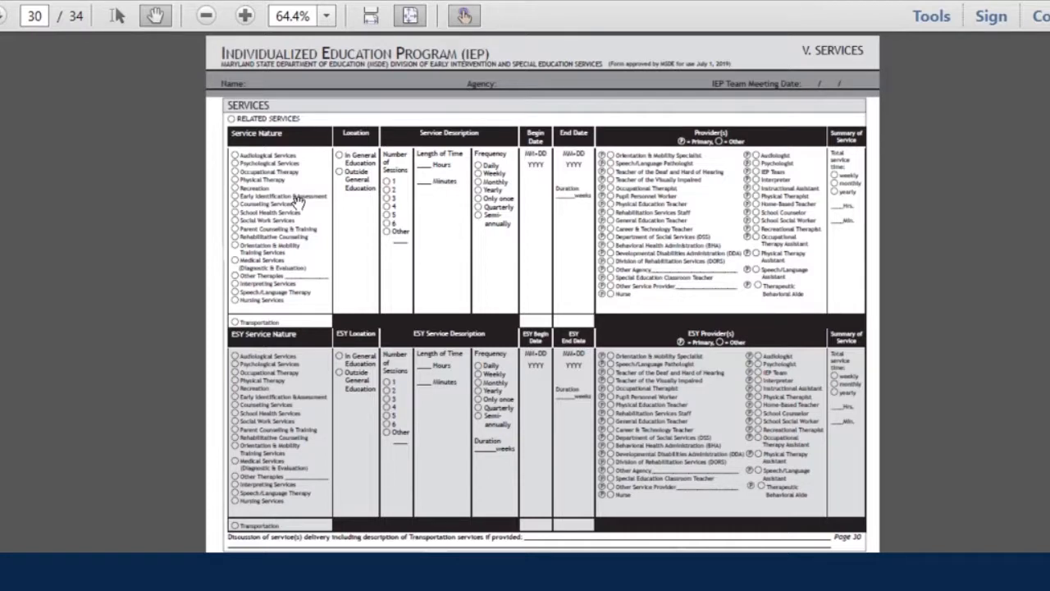
{"action": "mouse_move", "coordinate": [846, 261]}
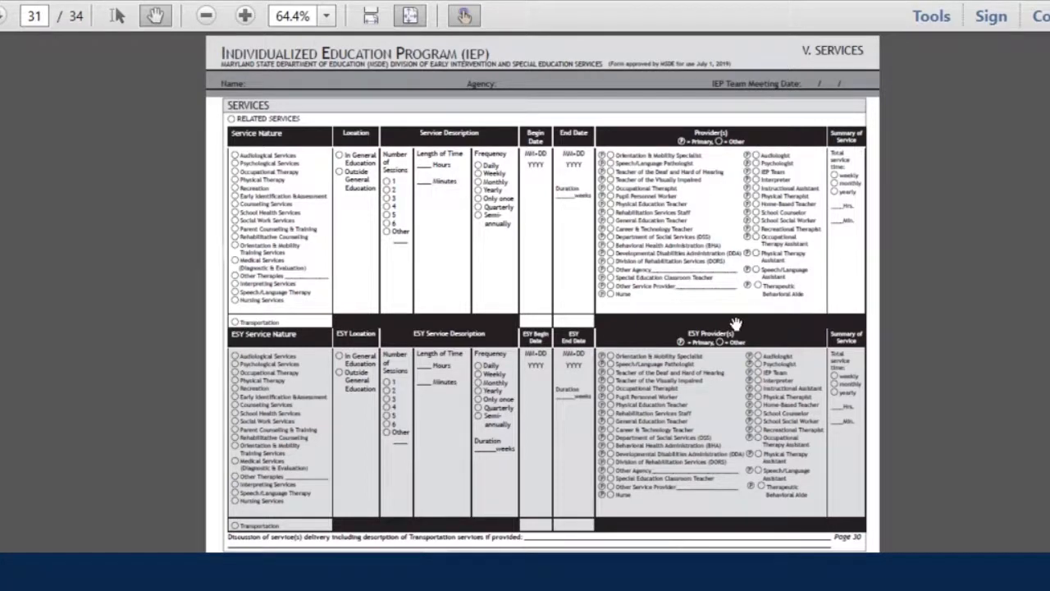
Scroll down to page 31, Career and Technology Education Services
{"action": "scroll", "scroll_direction": "down", "scroll_amount": 3}
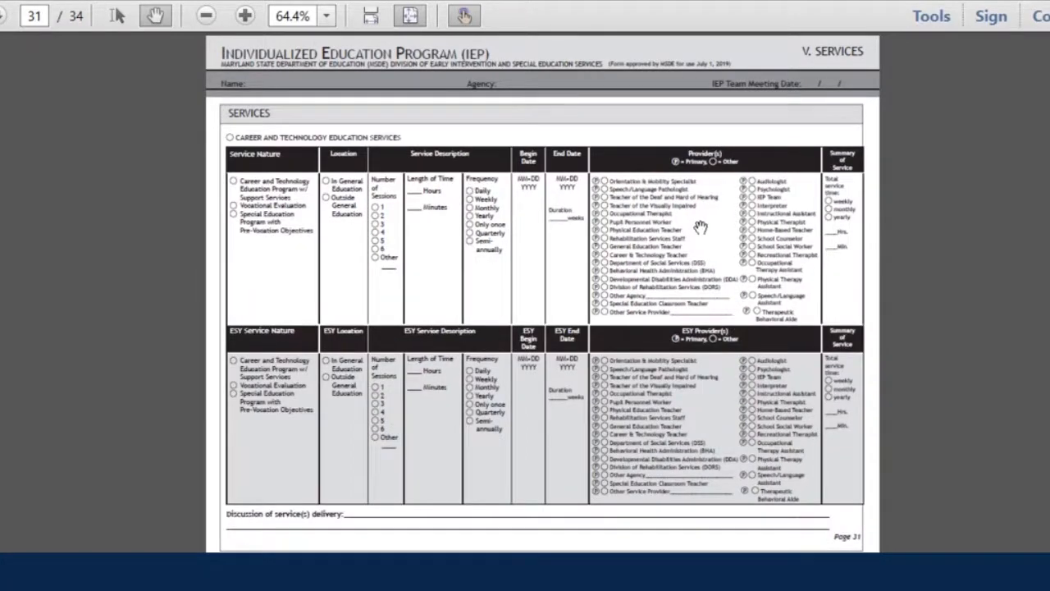
{"action": "mouse_move", "coordinate": [710, 216]}
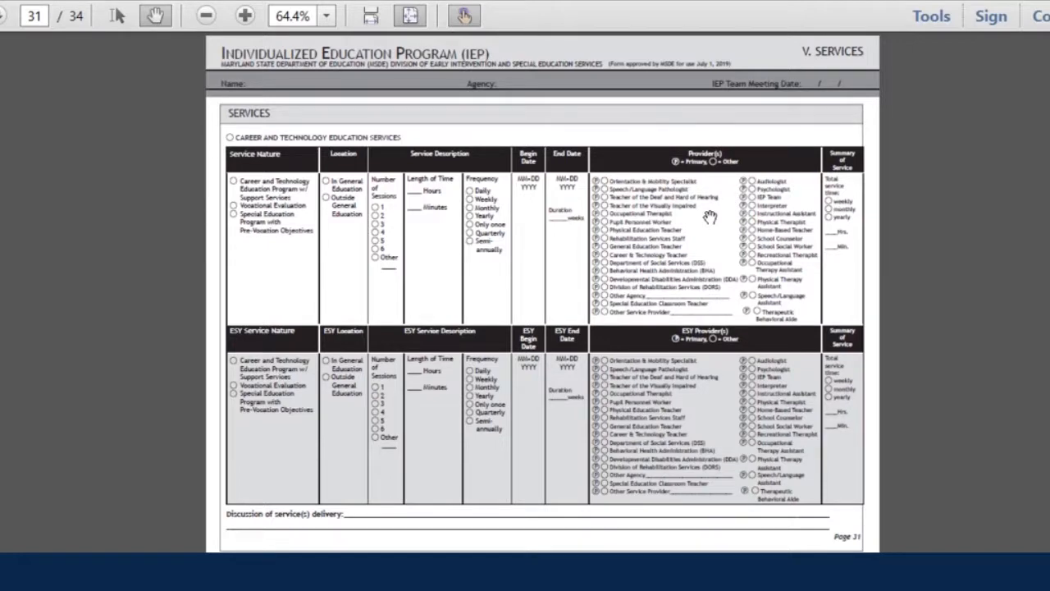
{"action": "mouse_move", "coordinate": [755, 224]}
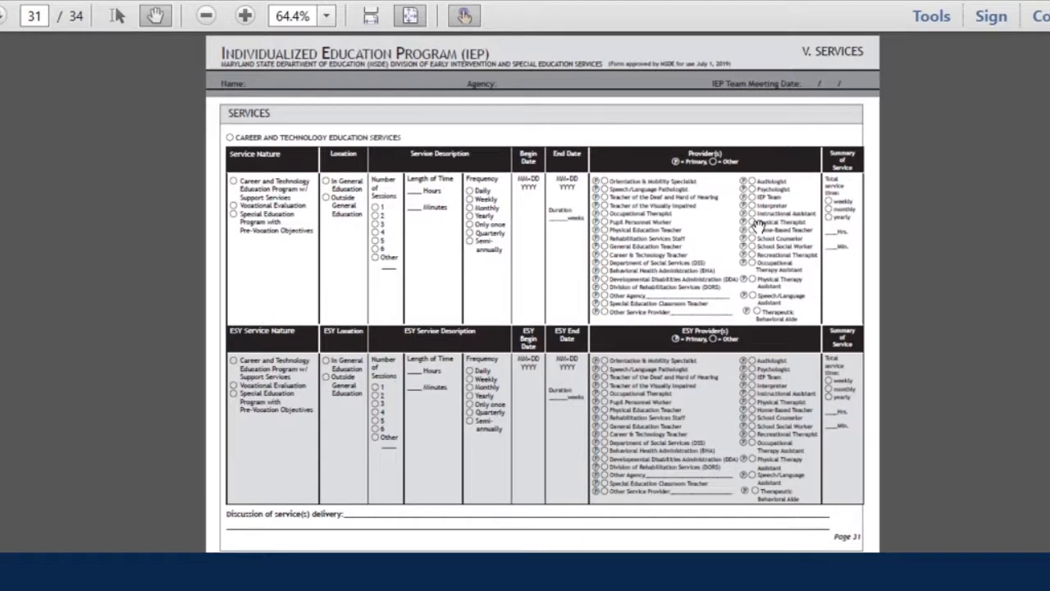
{"action": "mouse_move", "coordinate": [463, 296]}
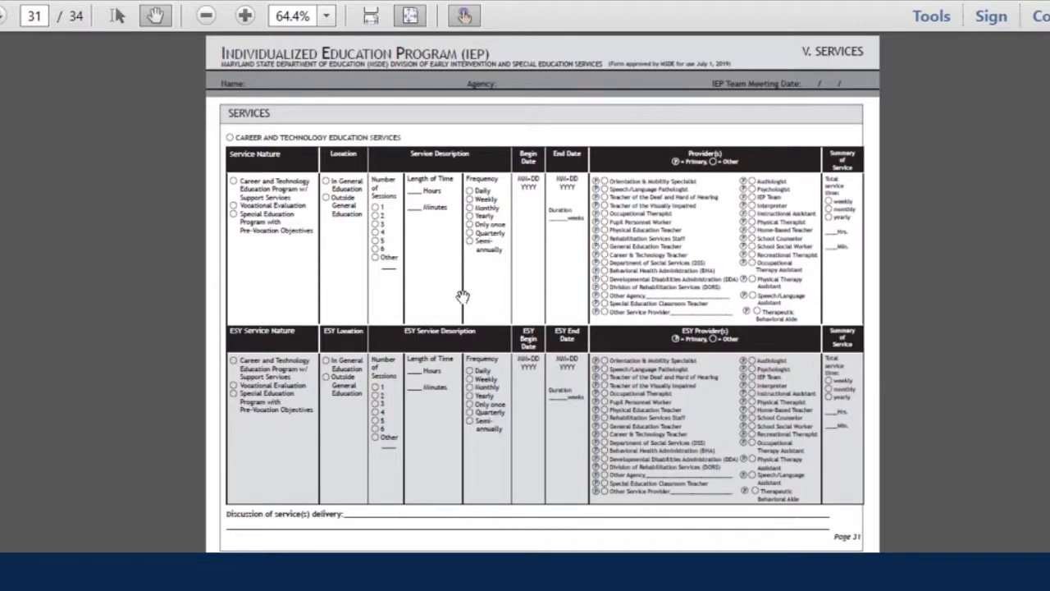
{"action": "mouse_move", "coordinate": [746, 229]}
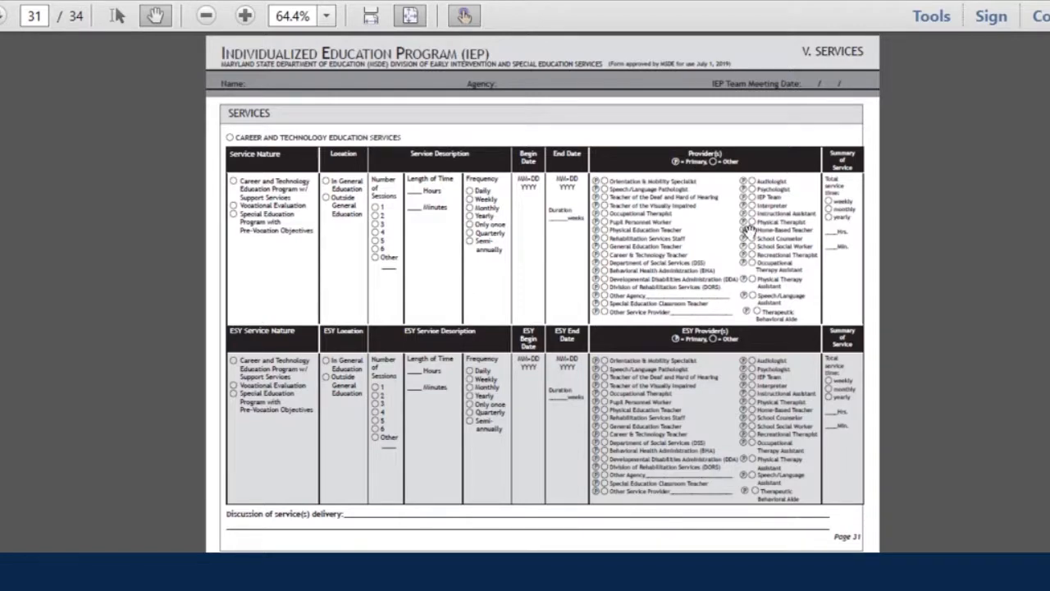
{"action": "scroll", "scroll_direction": "down", "scroll_amount": 3}
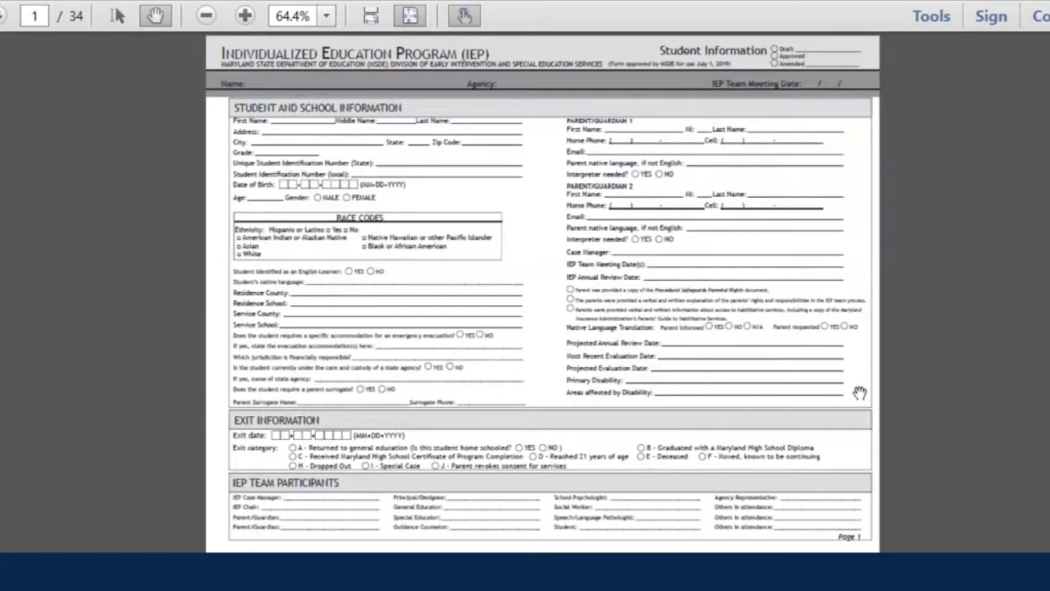
{"action": "mouse_move", "coordinate": [835, 390]}
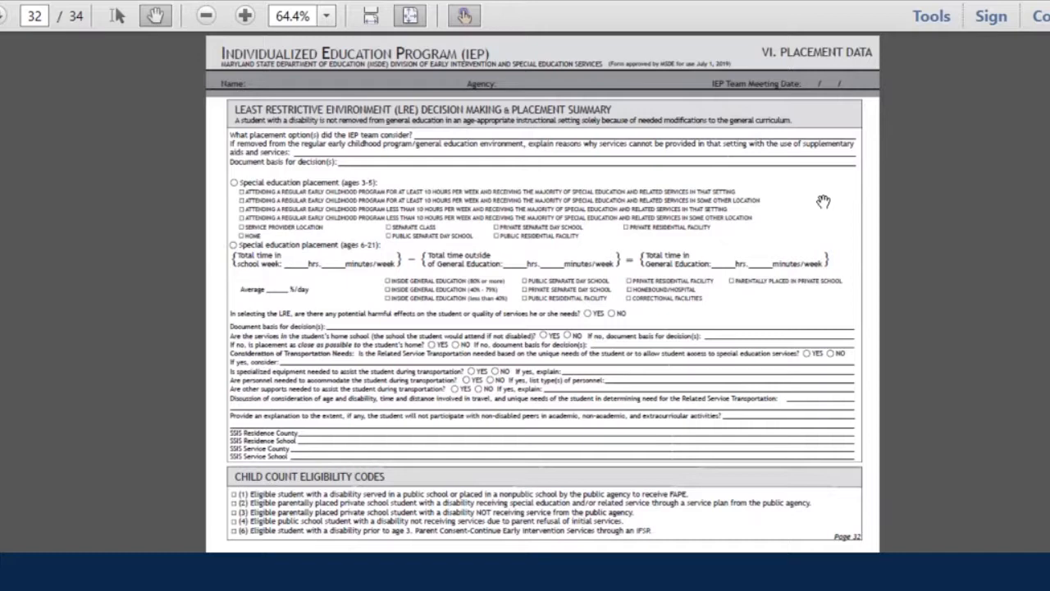
{"action": "mouse_move", "coordinate": [784, 216]}
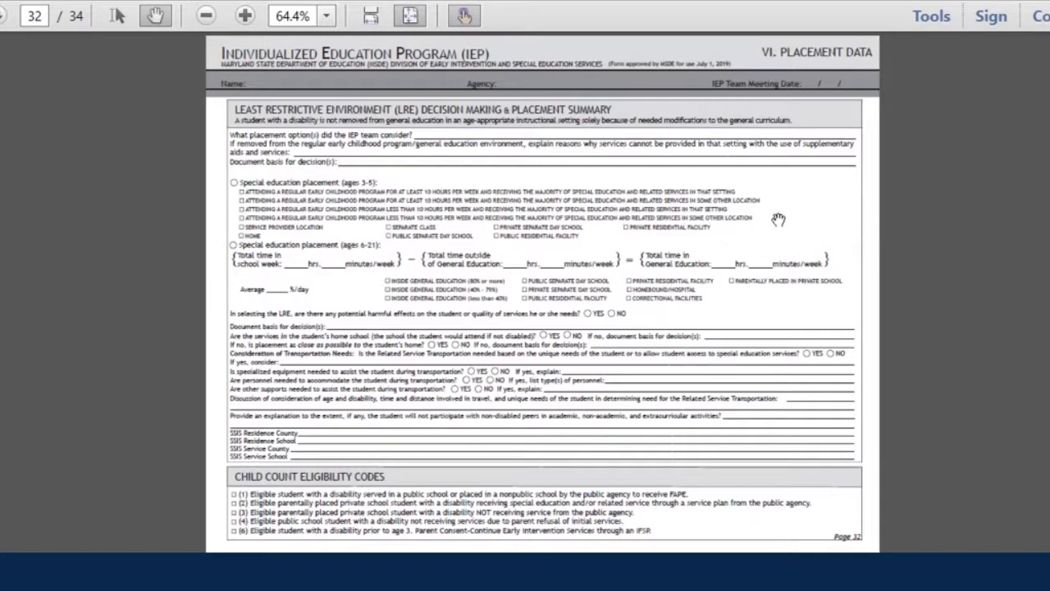
{"action": "scroll", "scroll_direction": "down", "scroll_amount": 3}
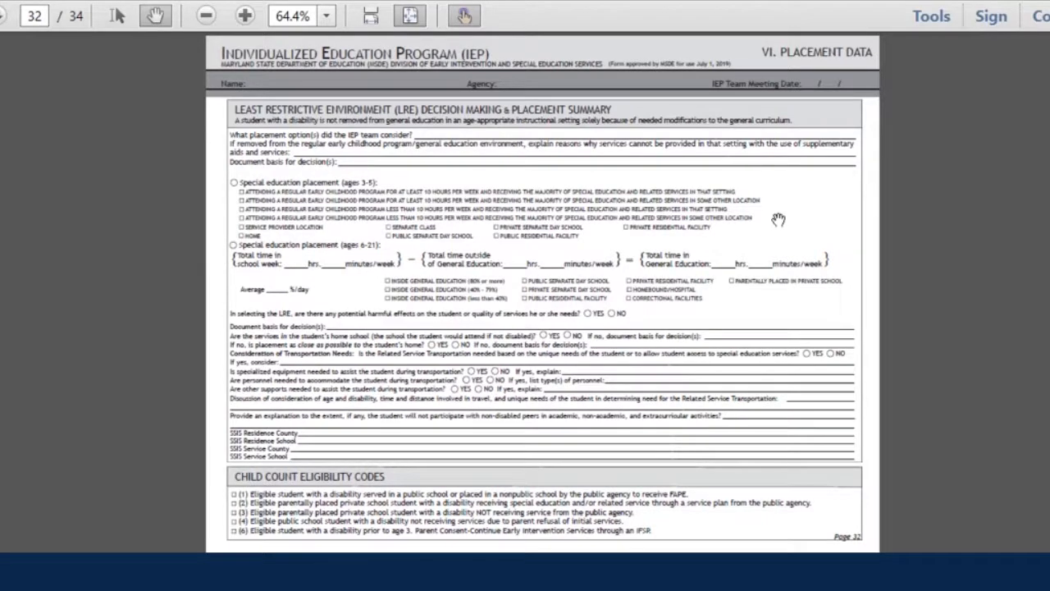
{"action": "scroll", "scroll_direction": "down", "scroll_amount": 3}
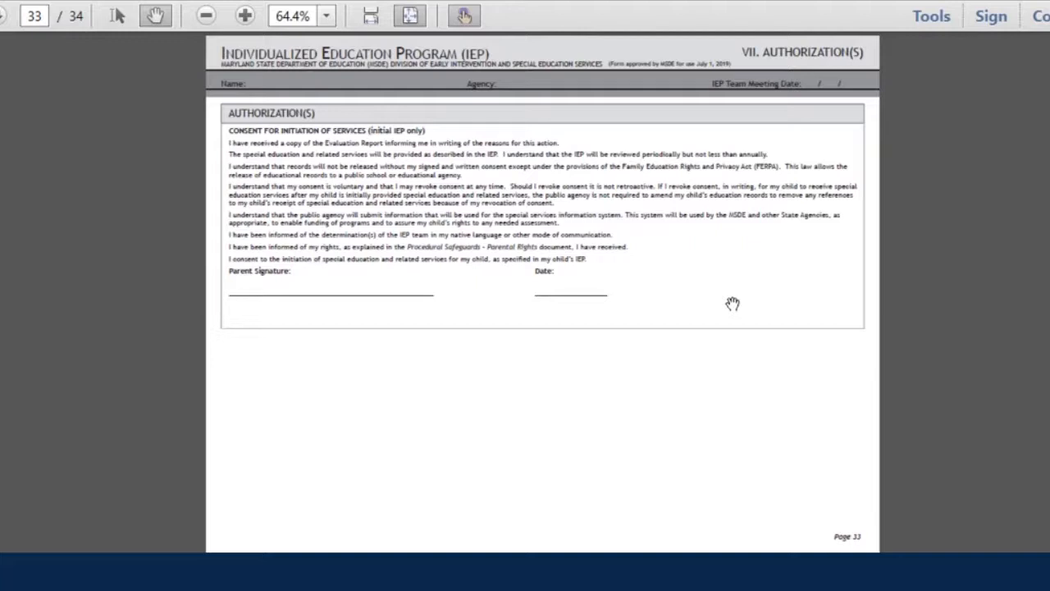
Scroll past page 33 Authorization(s) to page 34, Medical Assistance (MA)
{"action": "scroll", "scroll_direction": "down", "scroll_amount": 3}
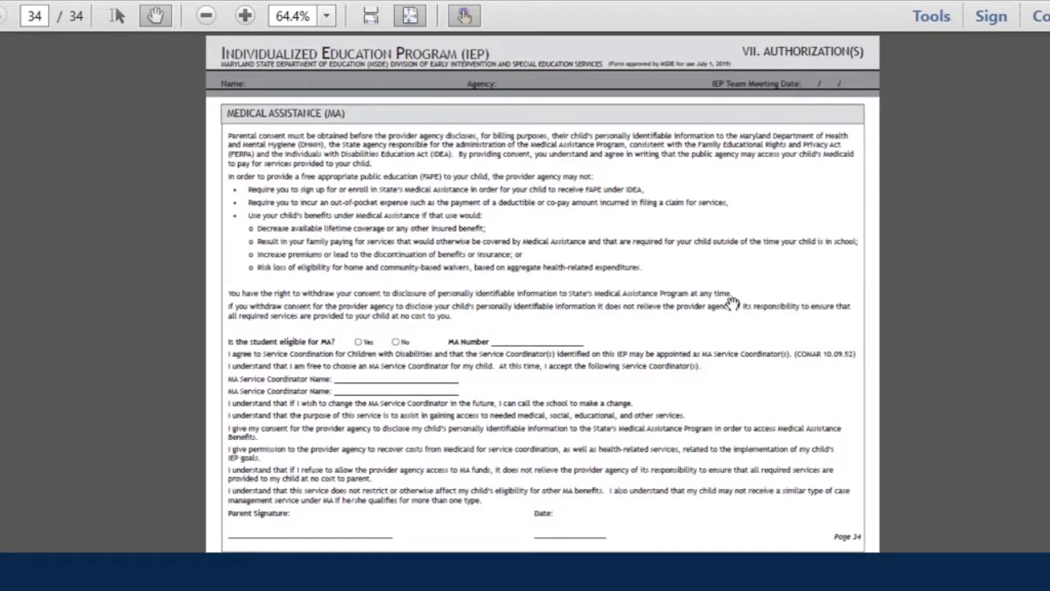
{"action": "mouse_move", "coordinate": [835, 184]}
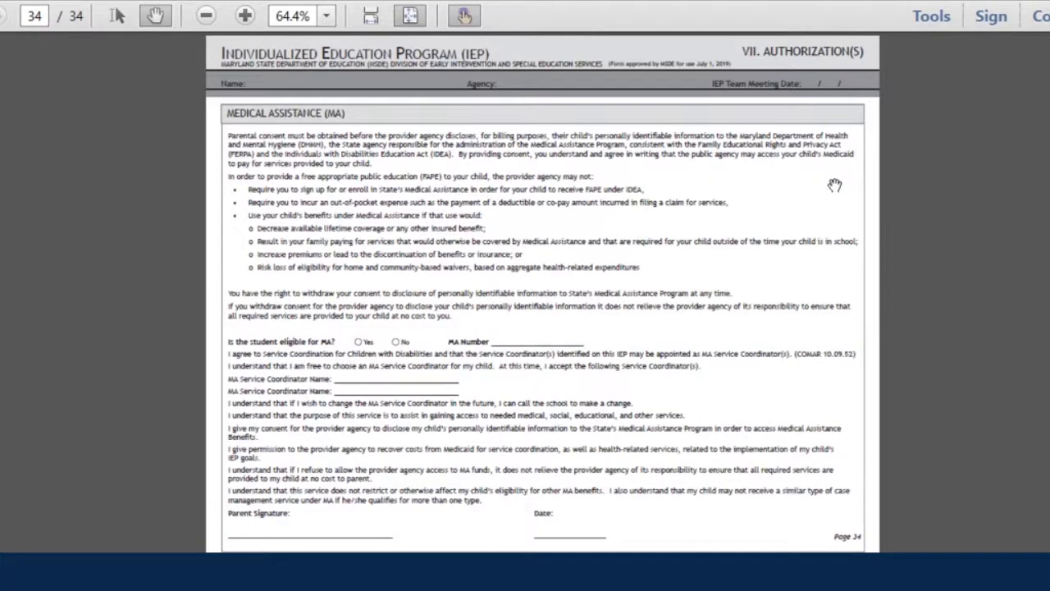